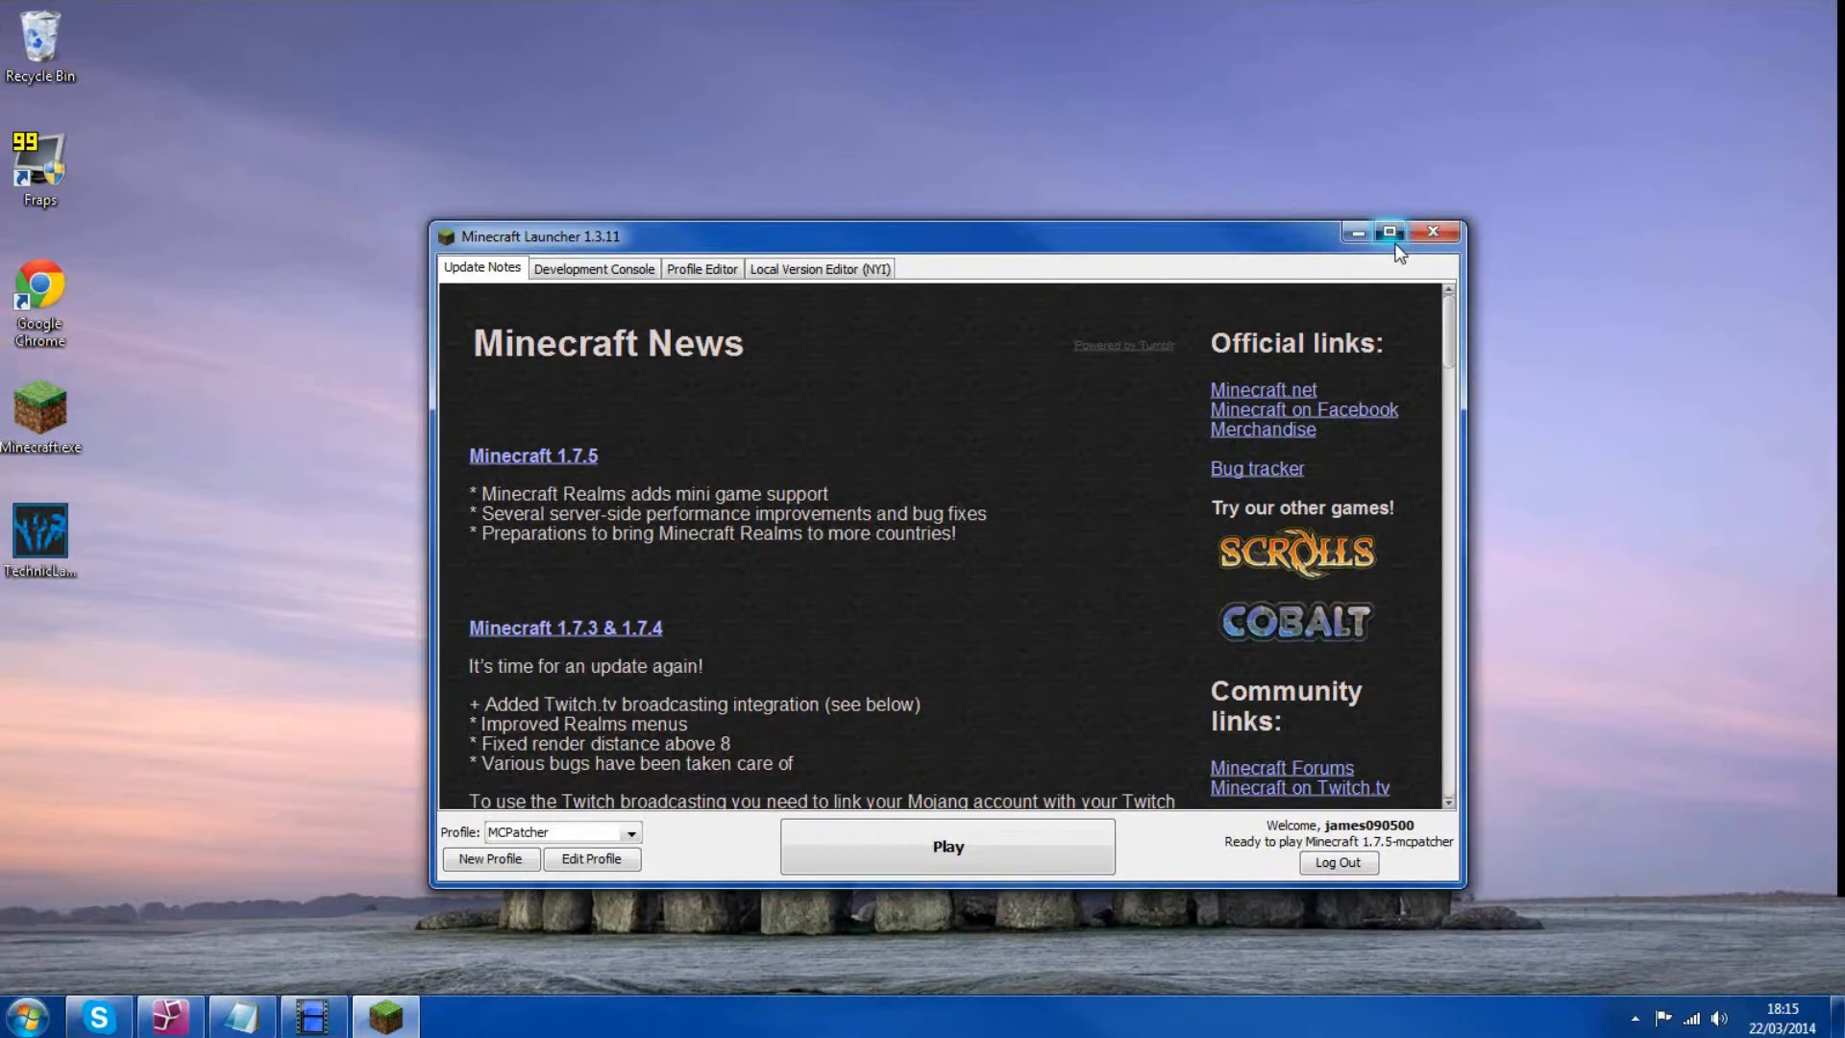
# Maximize the Minecraft Launcher window so it fills the screen.
pyautogui.click(1390, 232)
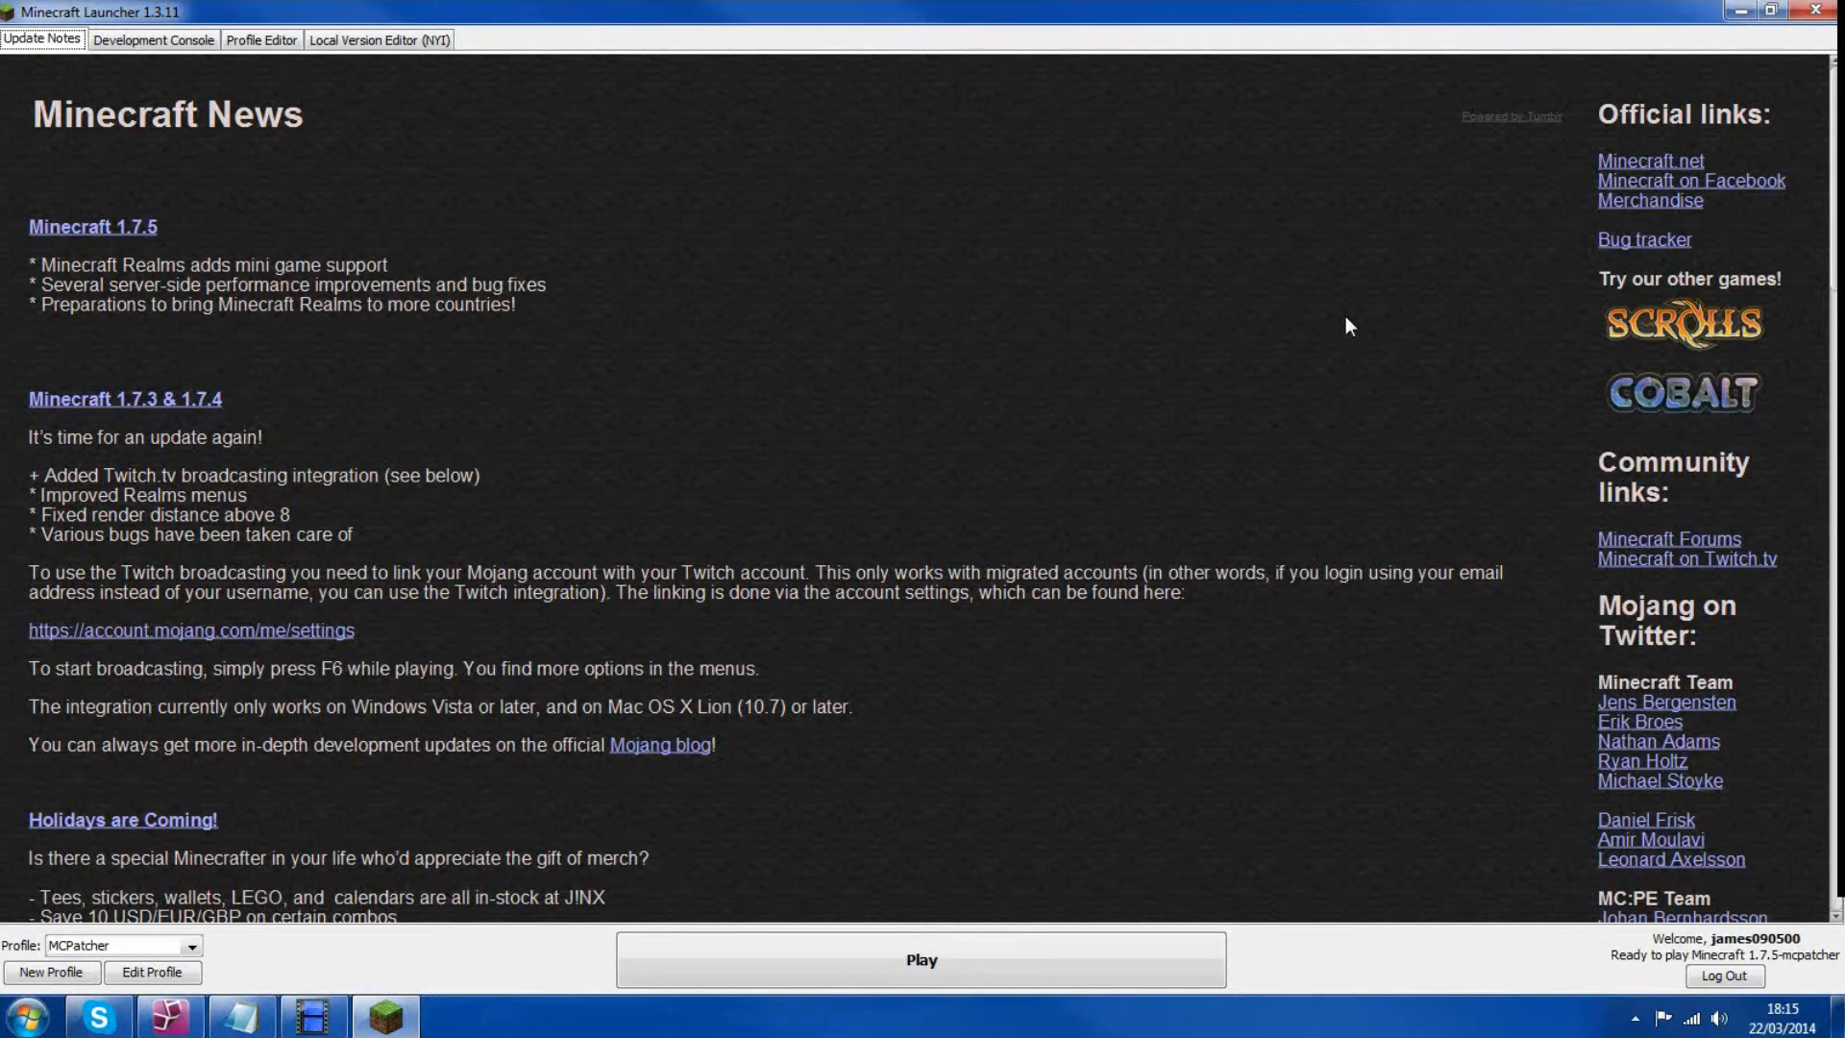
pyautogui.moveTo(1364, 306)
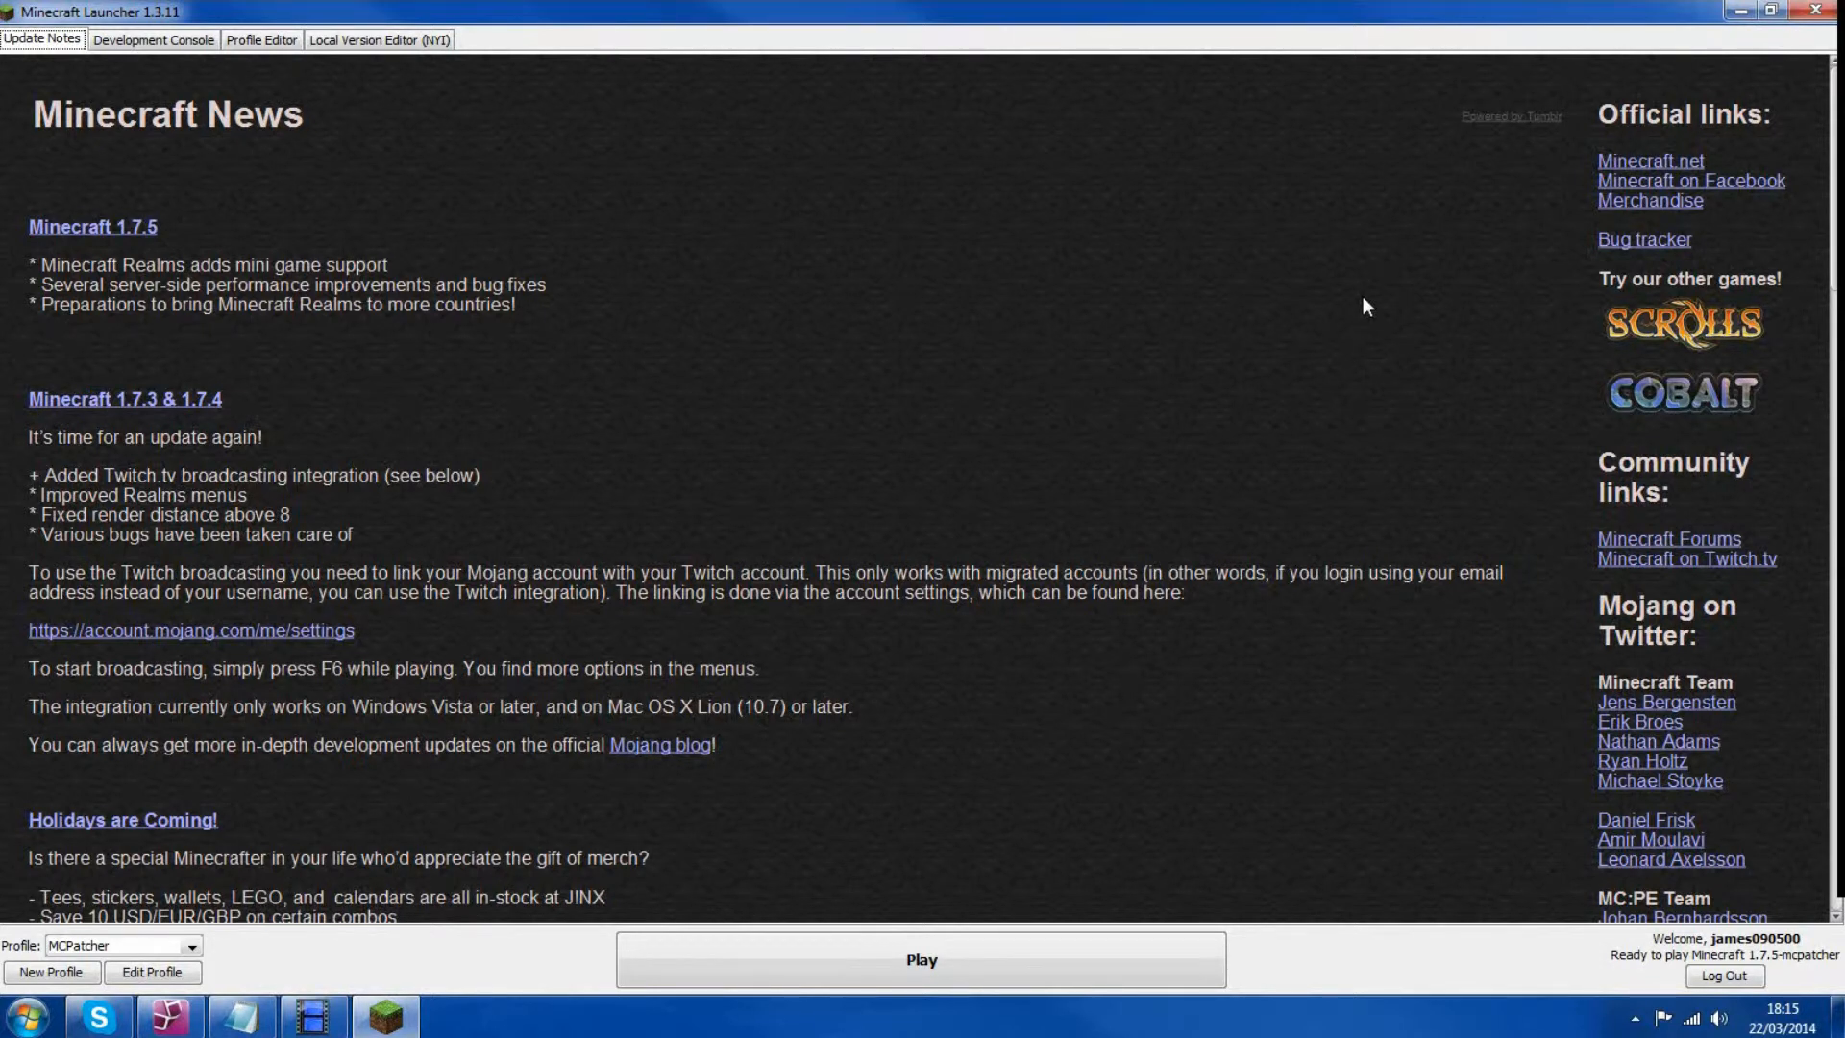
pyautogui.moveTo(891, 500)
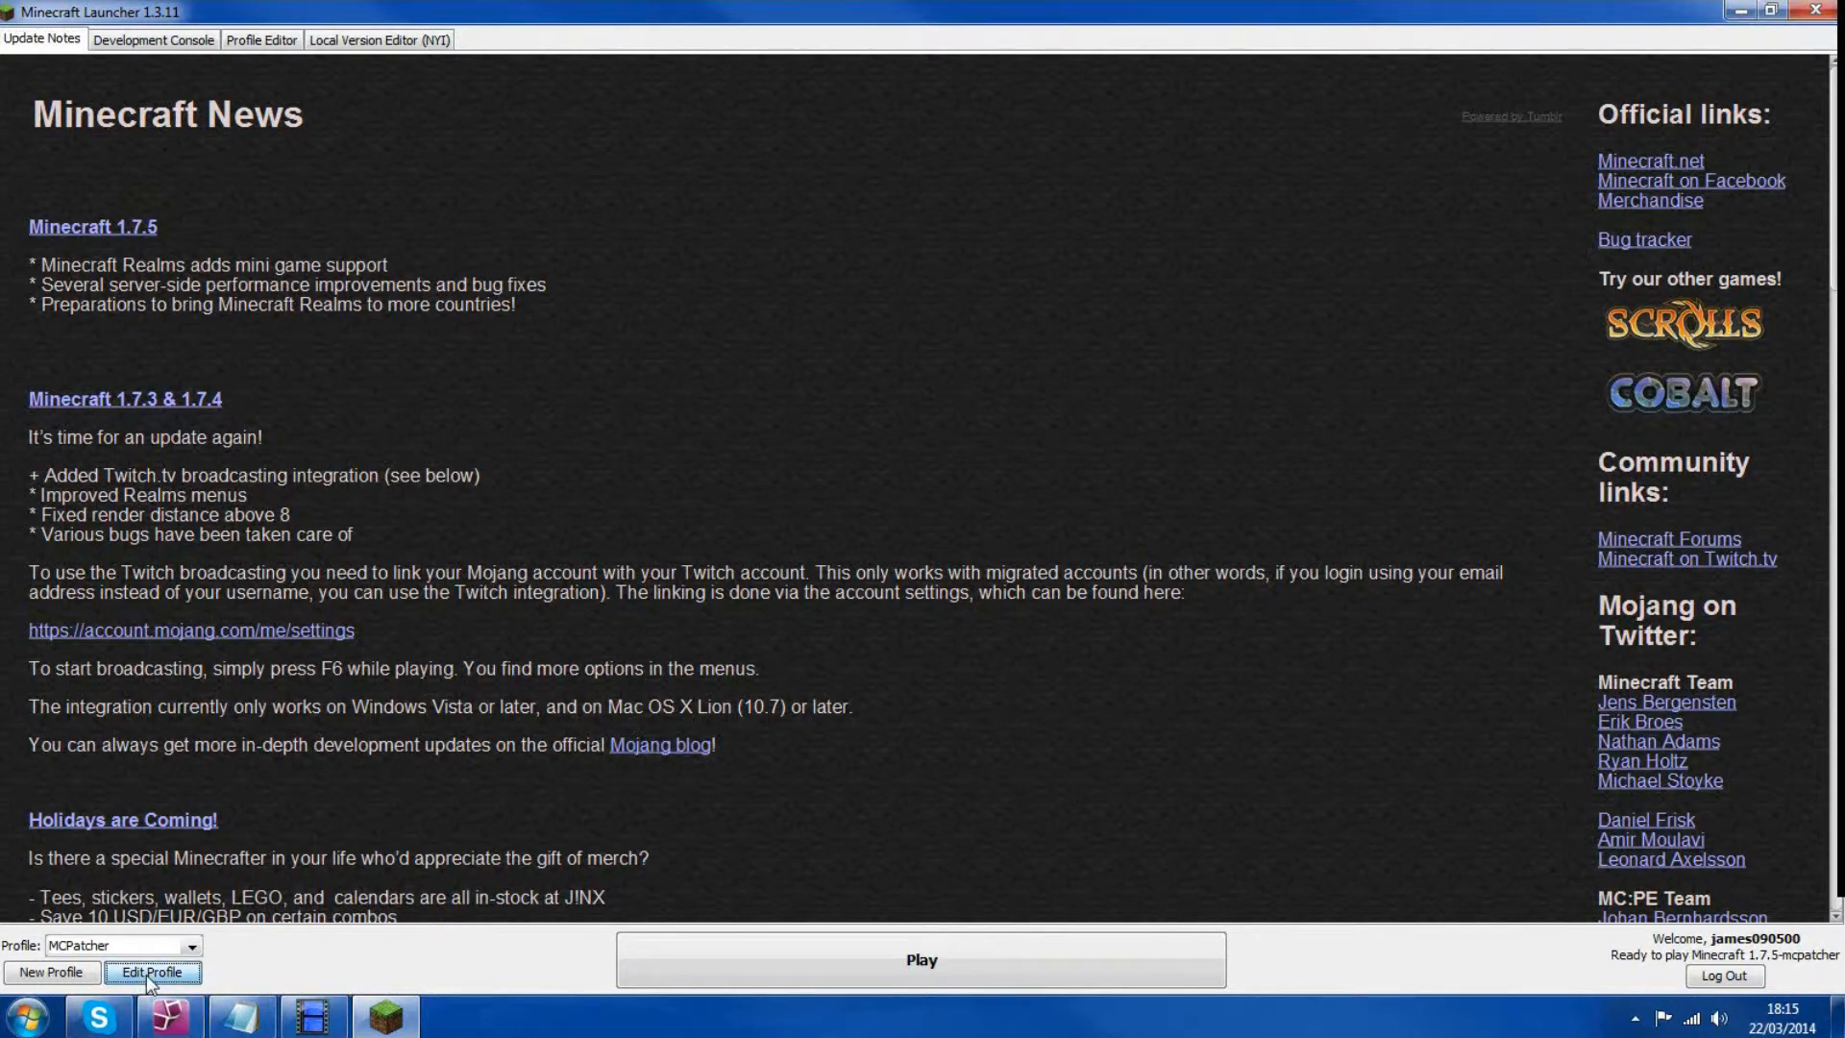
pyautogui.click(151, 972)
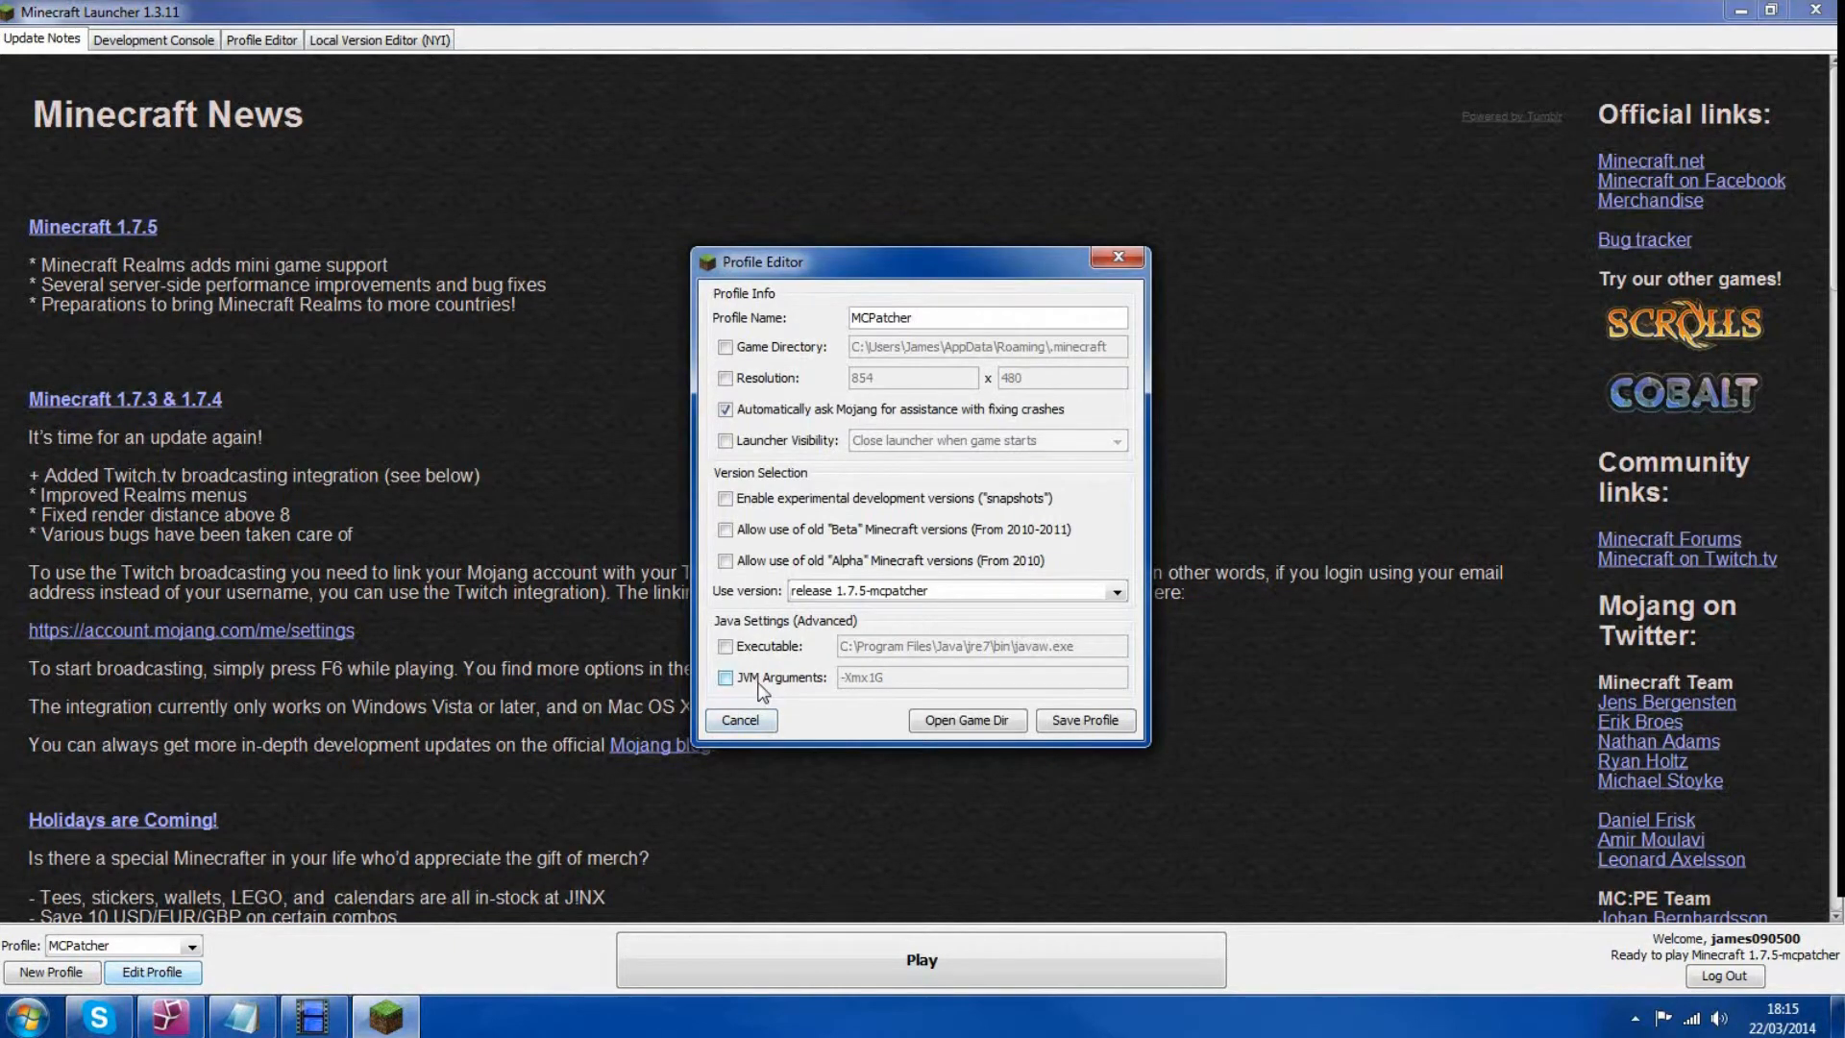
pyautogui.click(726, 677)
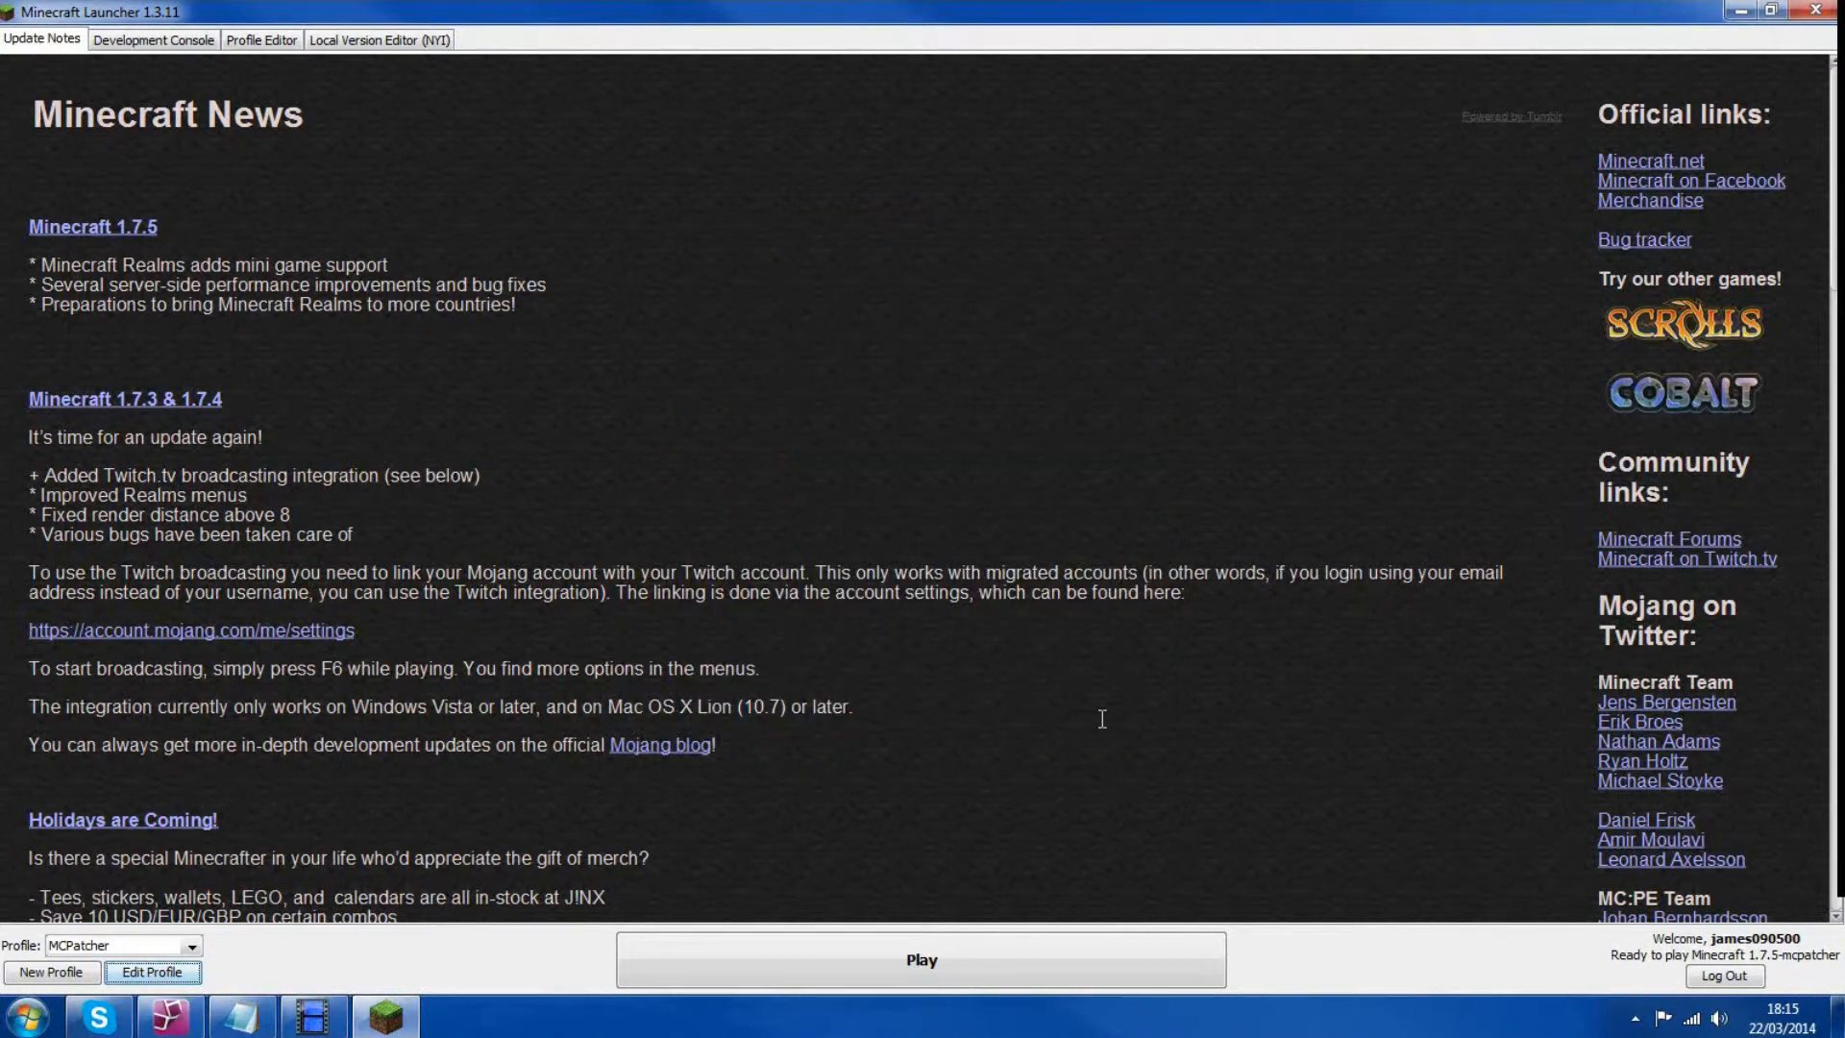
pyautogui.moveTo(421, 877)
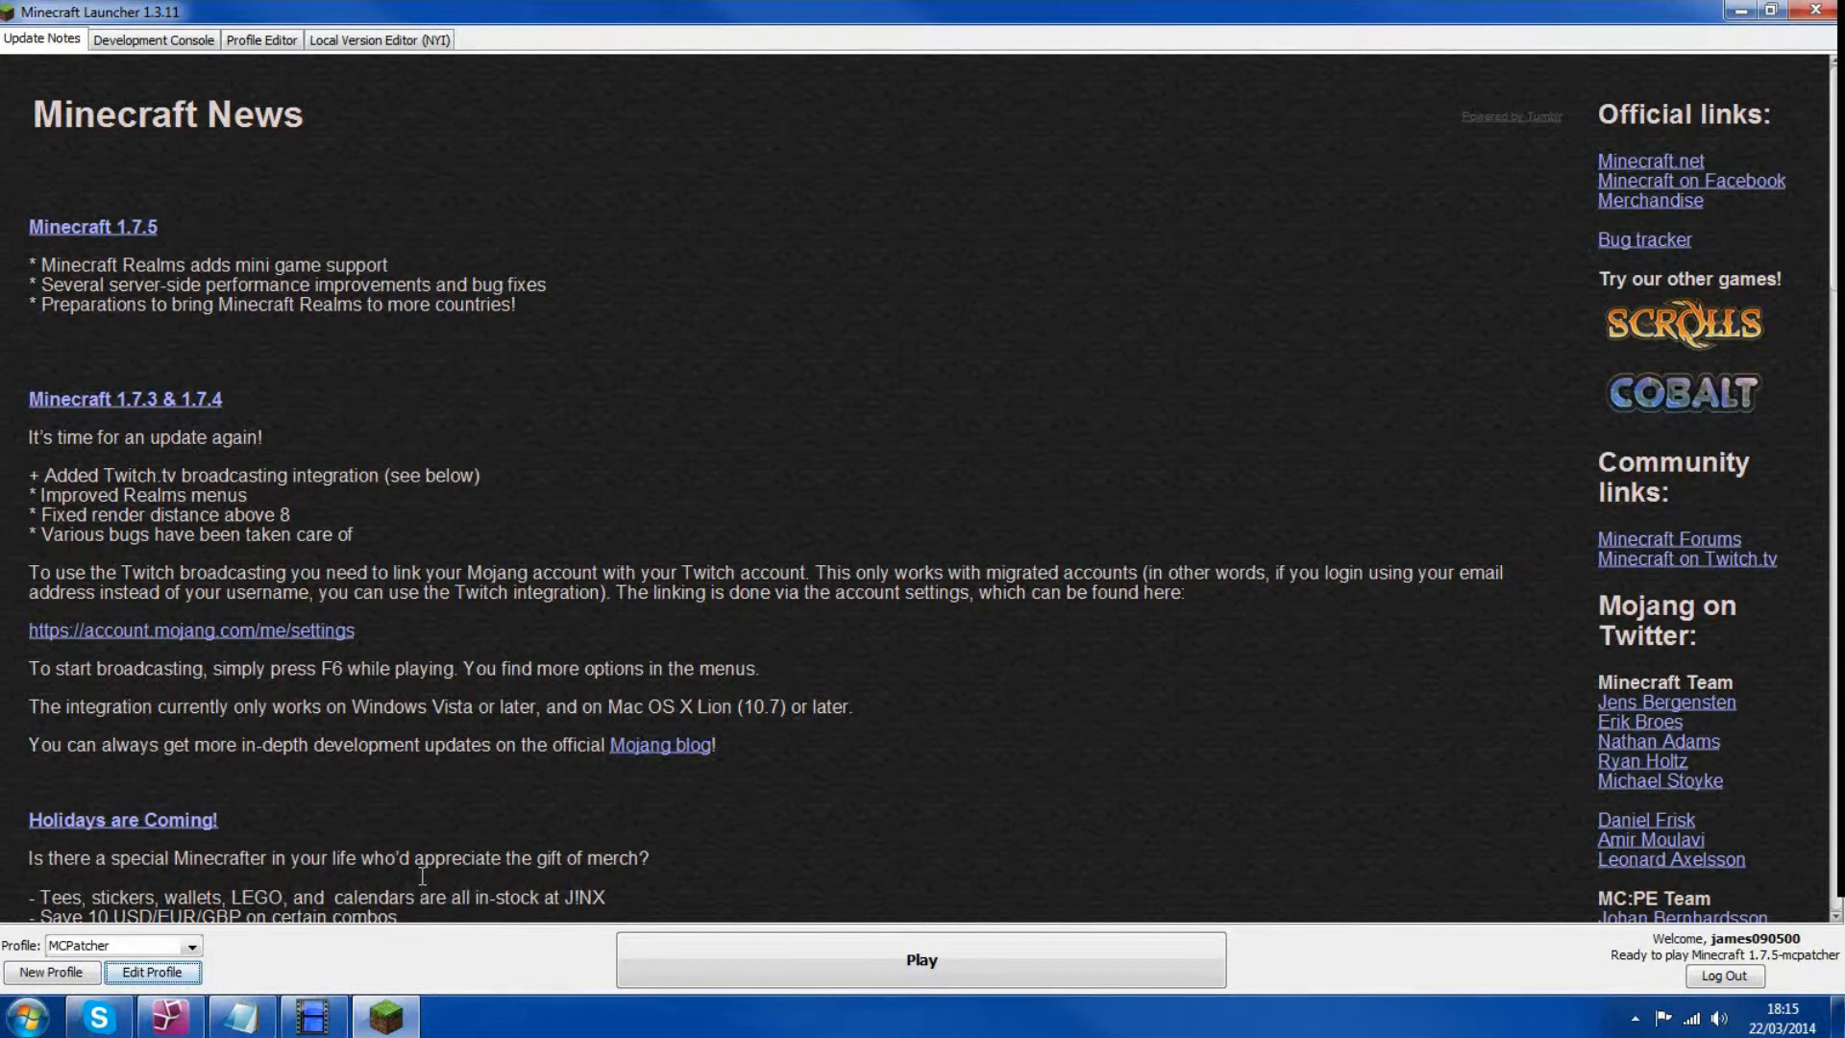
pyautogui.rightClick(346, 719)
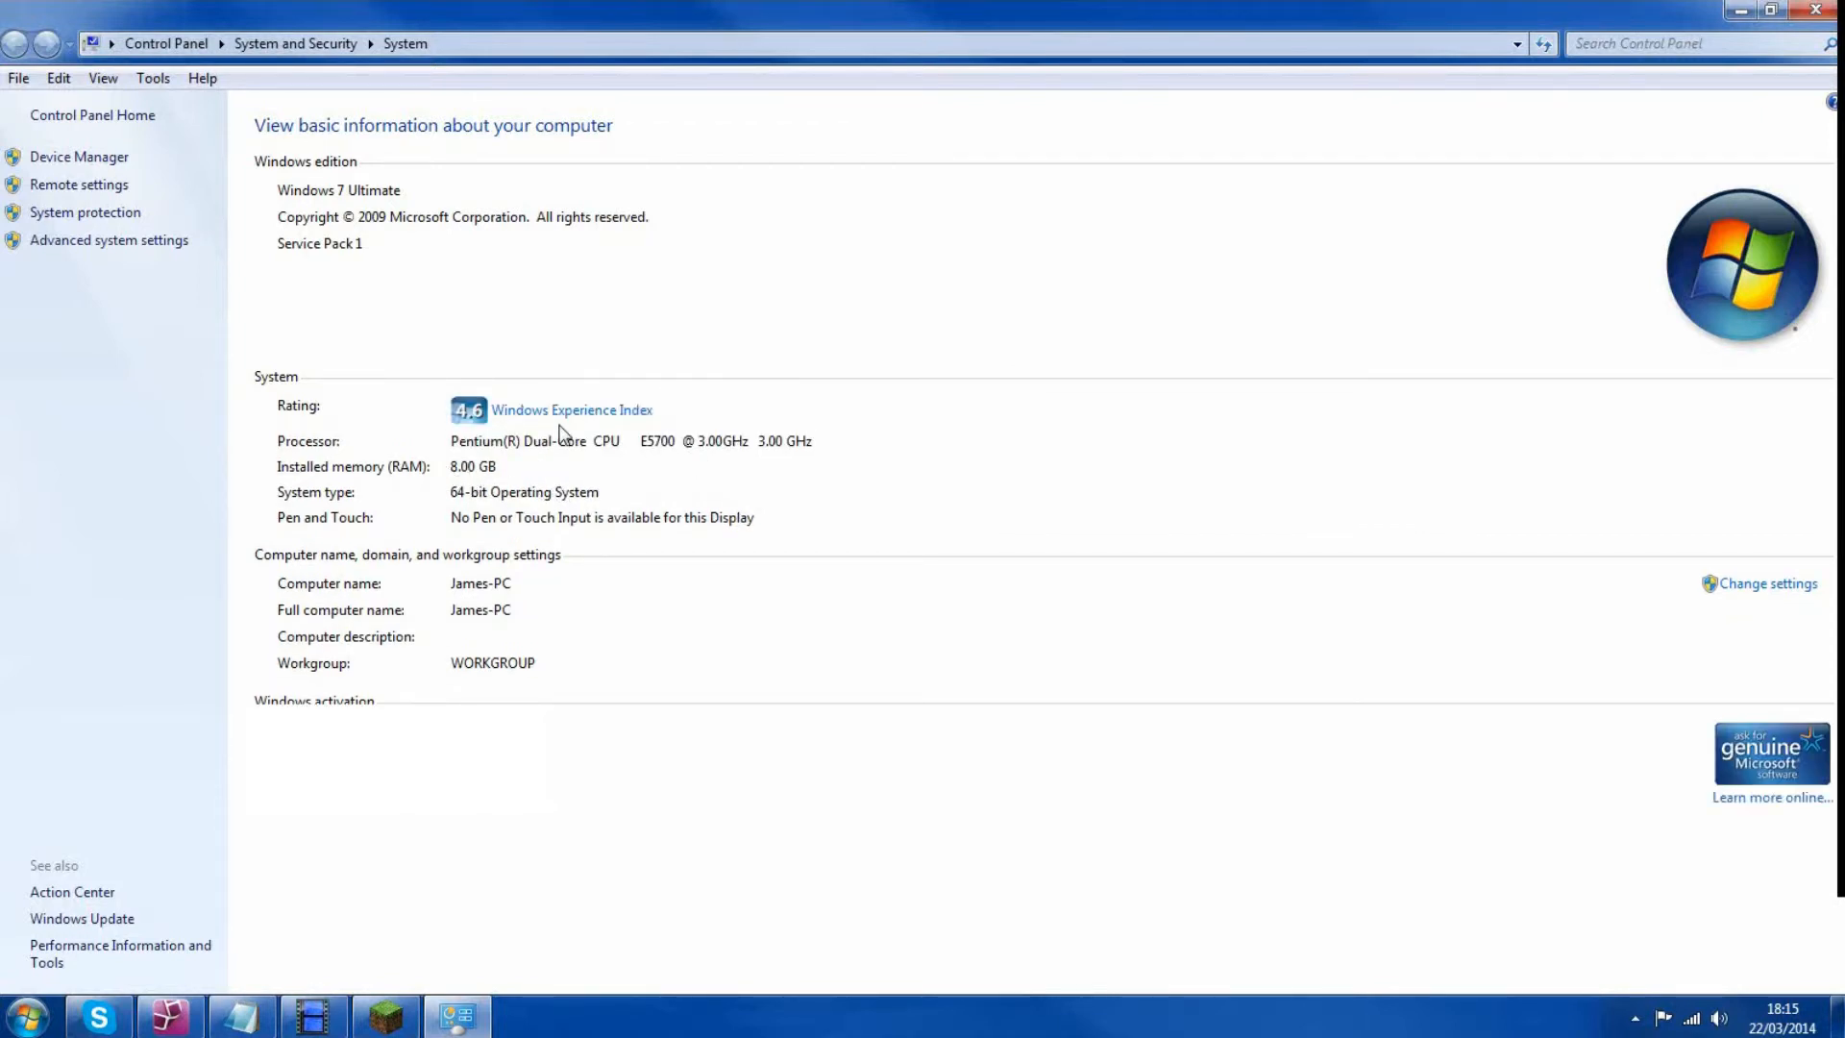
pyautogui.moveTo(1450, 185)
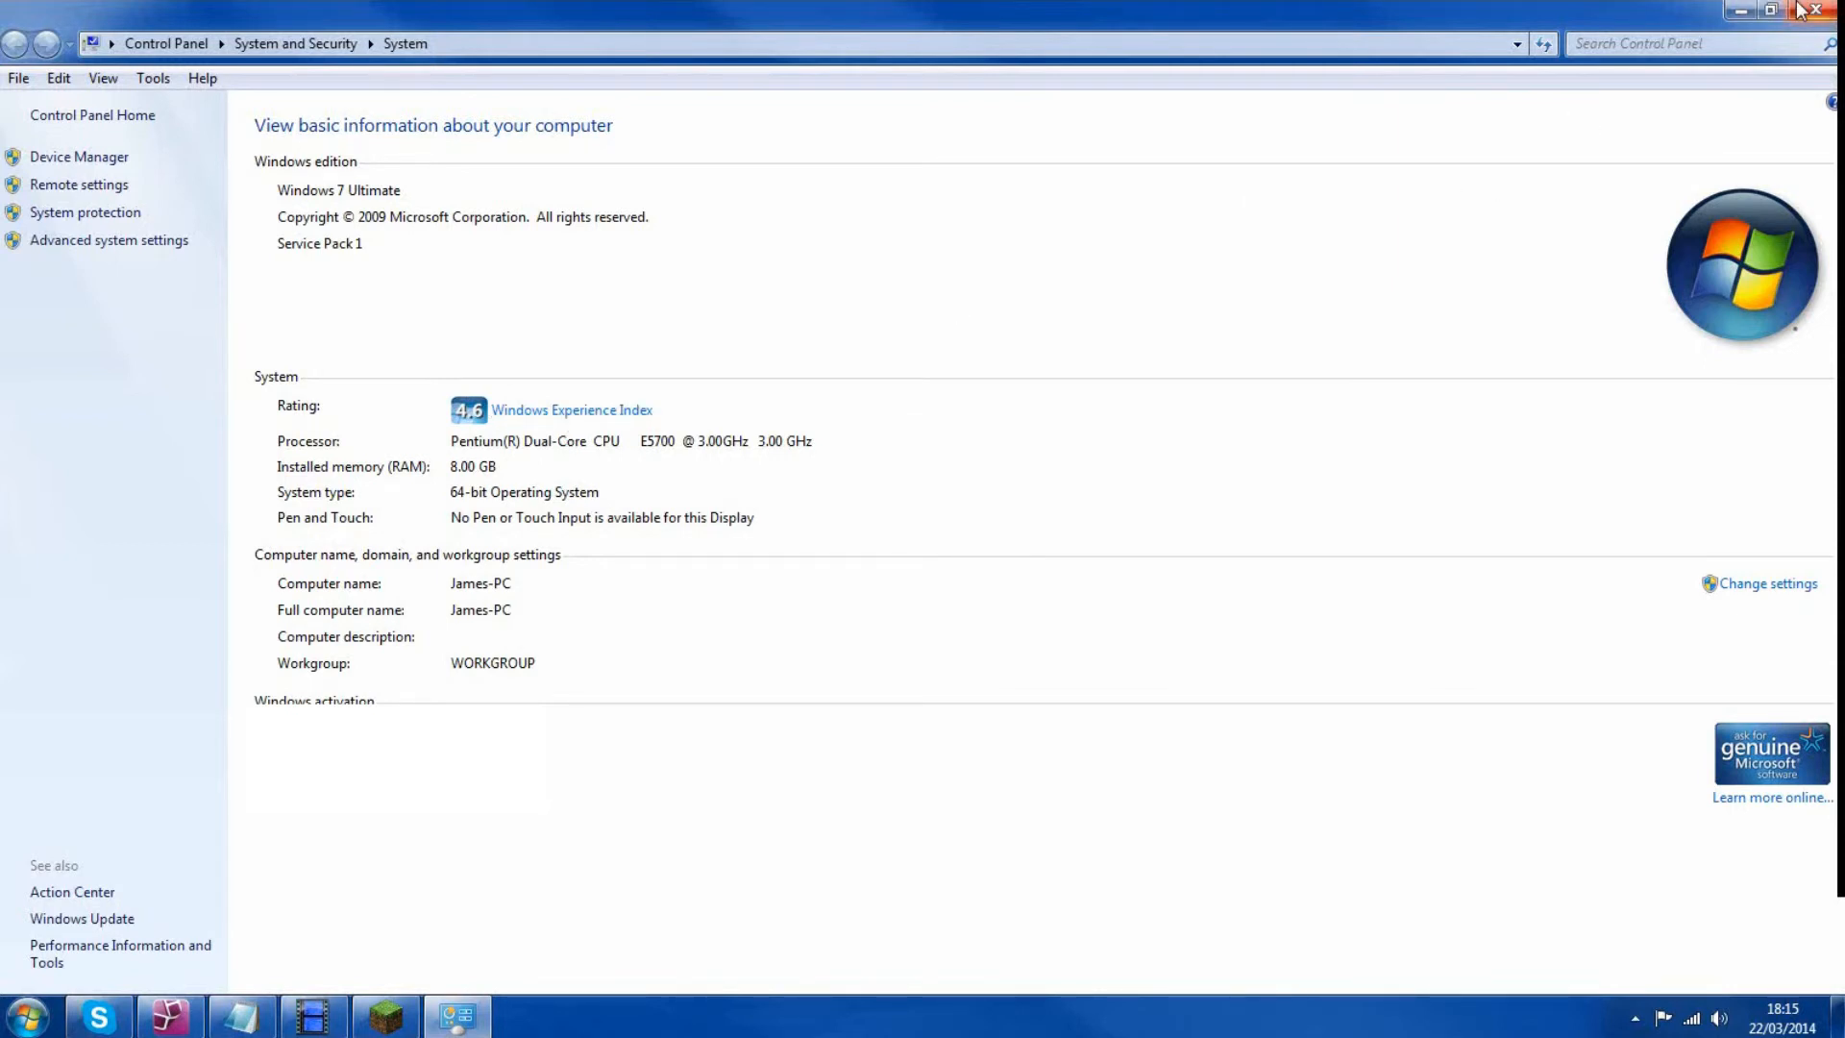
pyautogui.click(384, 1015)
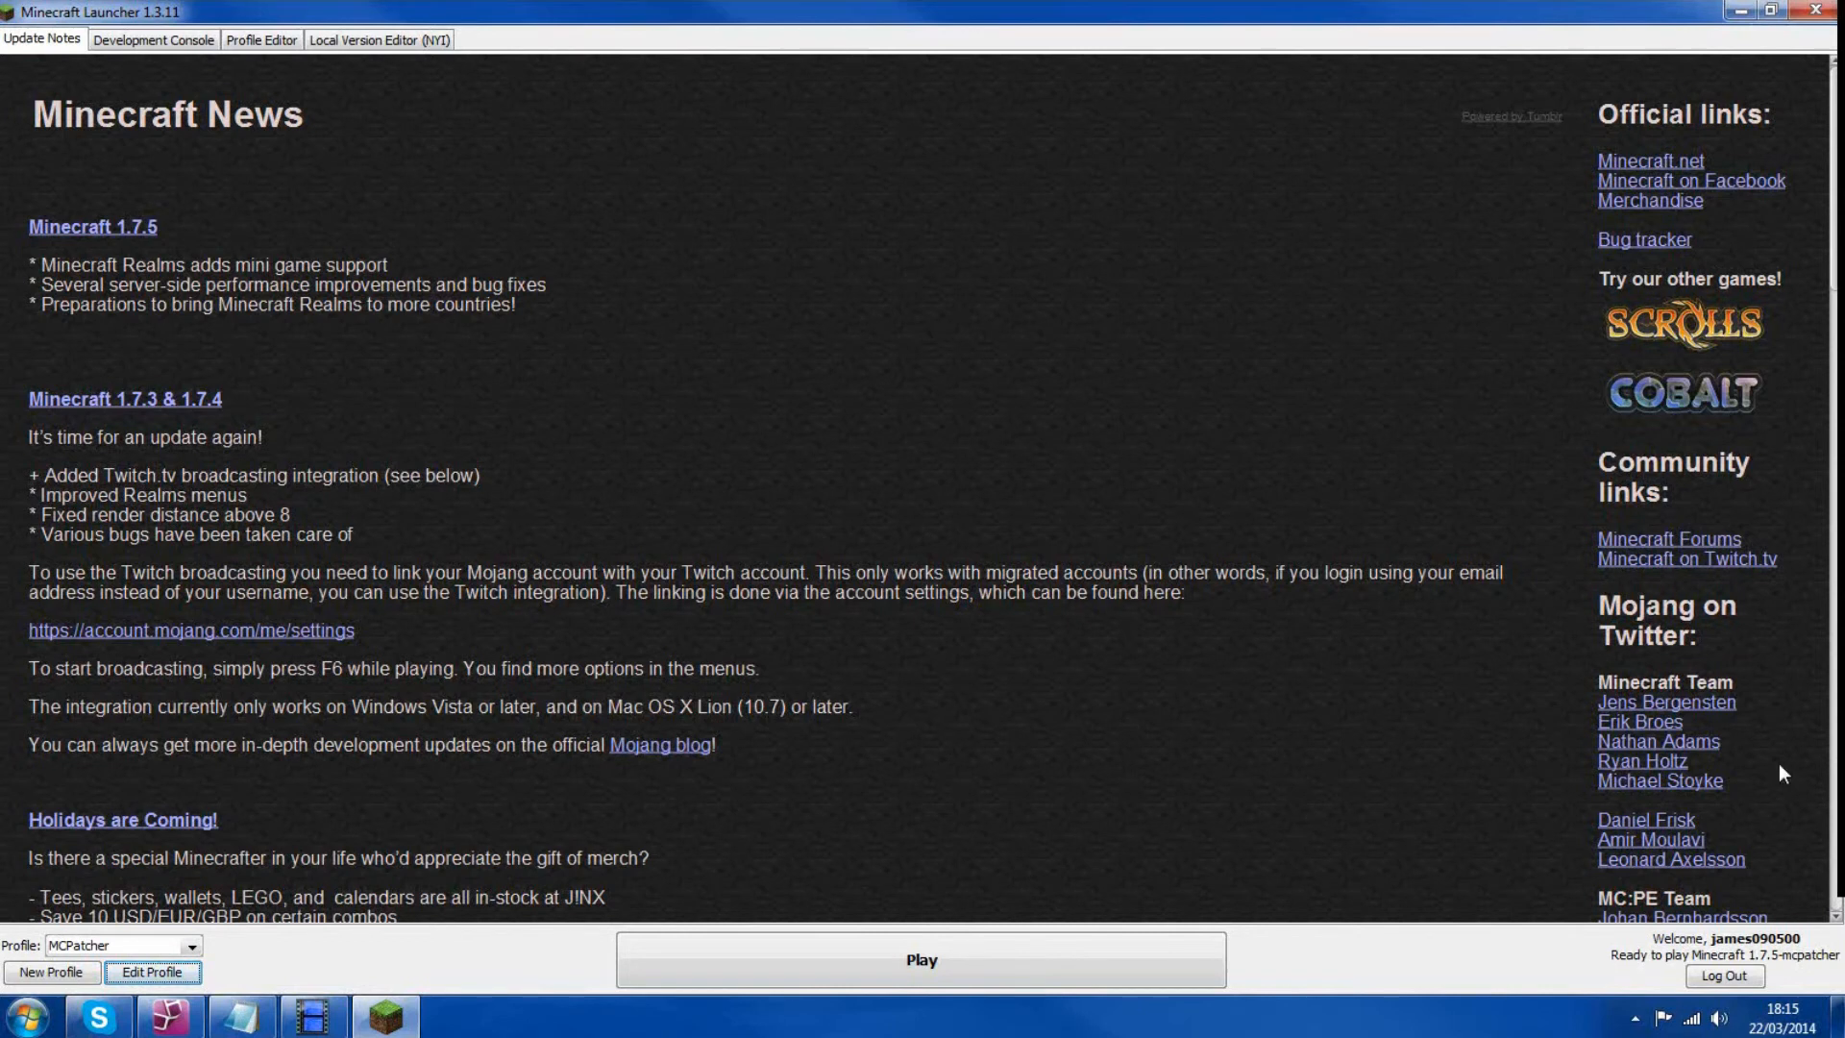